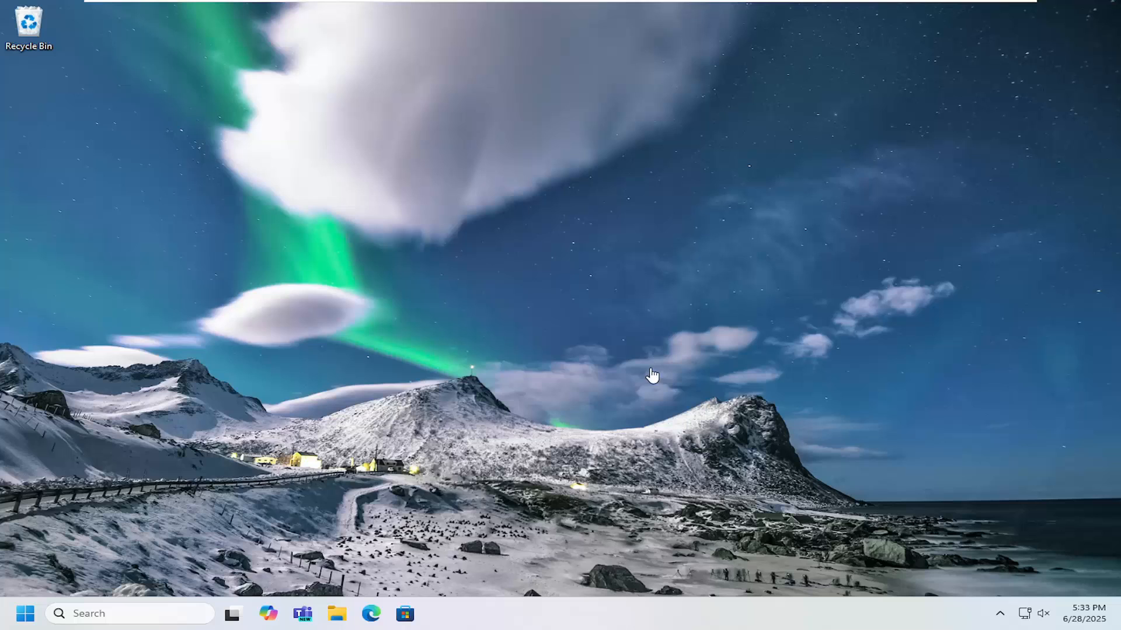
# - Launch Microsoft Edge from the taskbar, landing on the Google homepage
pyautogui.click(370, 614)
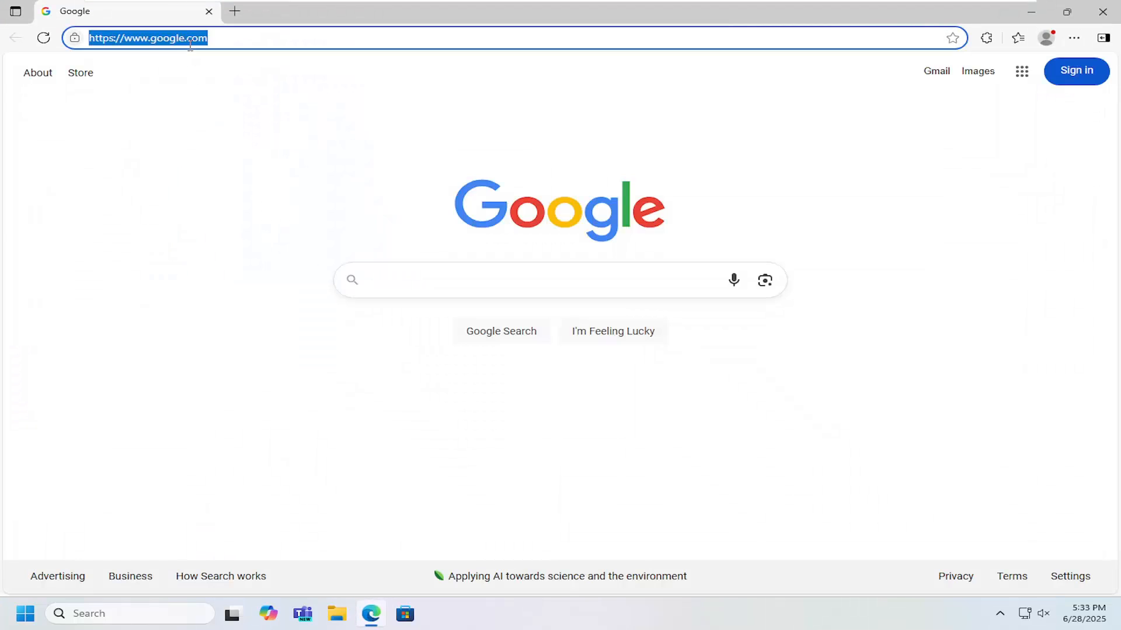
# - Search Google for 'hp envy 5530 drivers' to reach HP's support results
pyautogui.write('hp envy 5530 drivers')
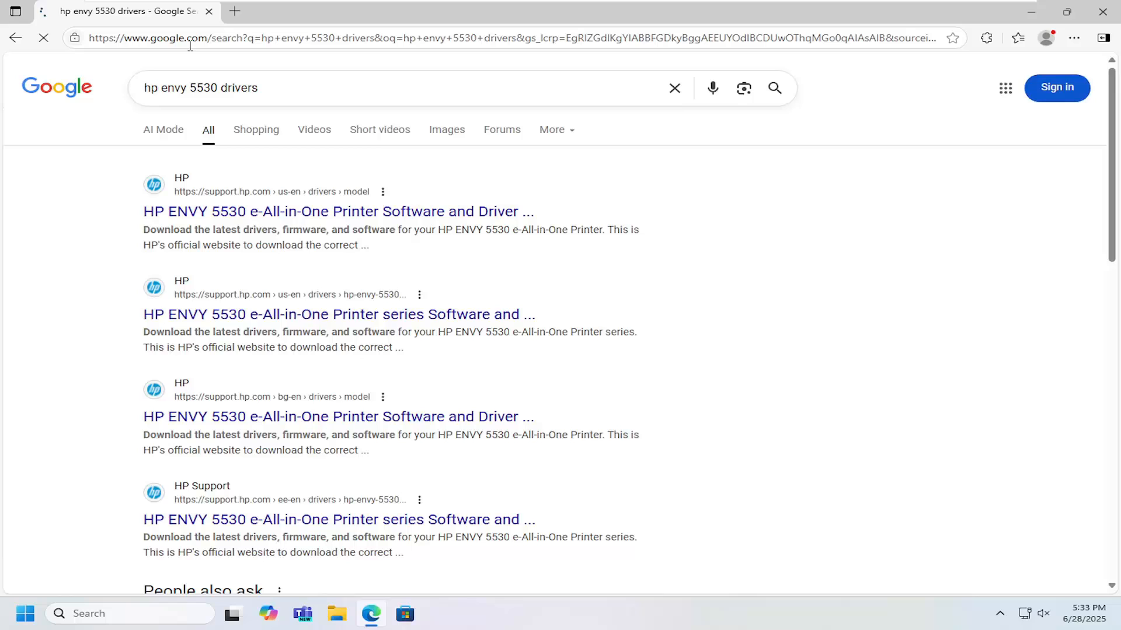
pyautogui.moveTo(163, 219)
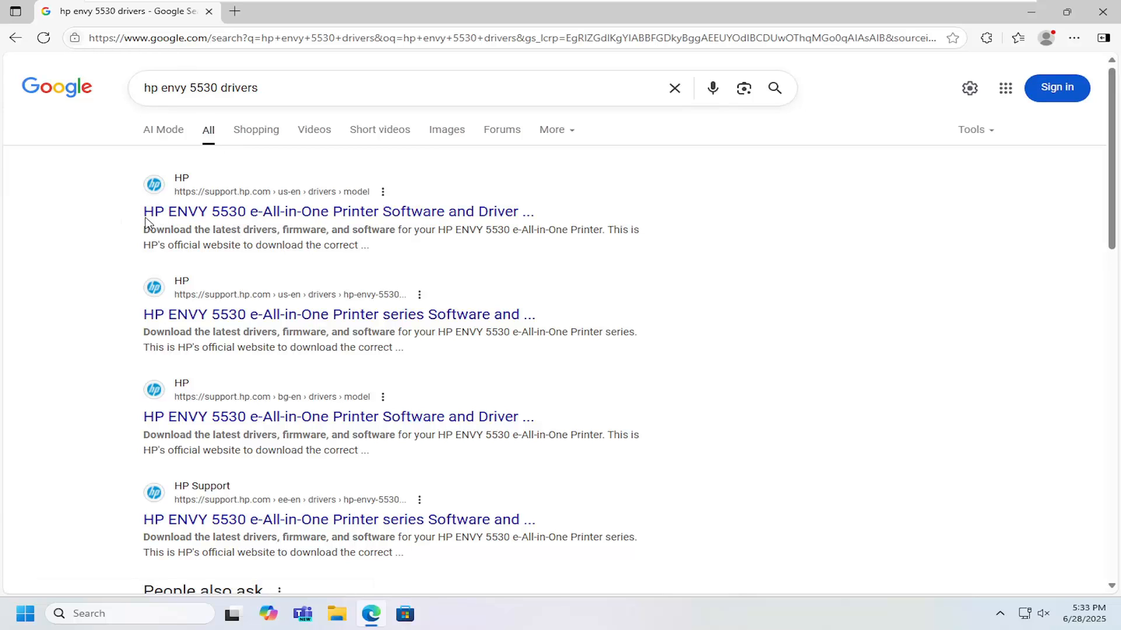
pyautogui.moveTo(288, 219)
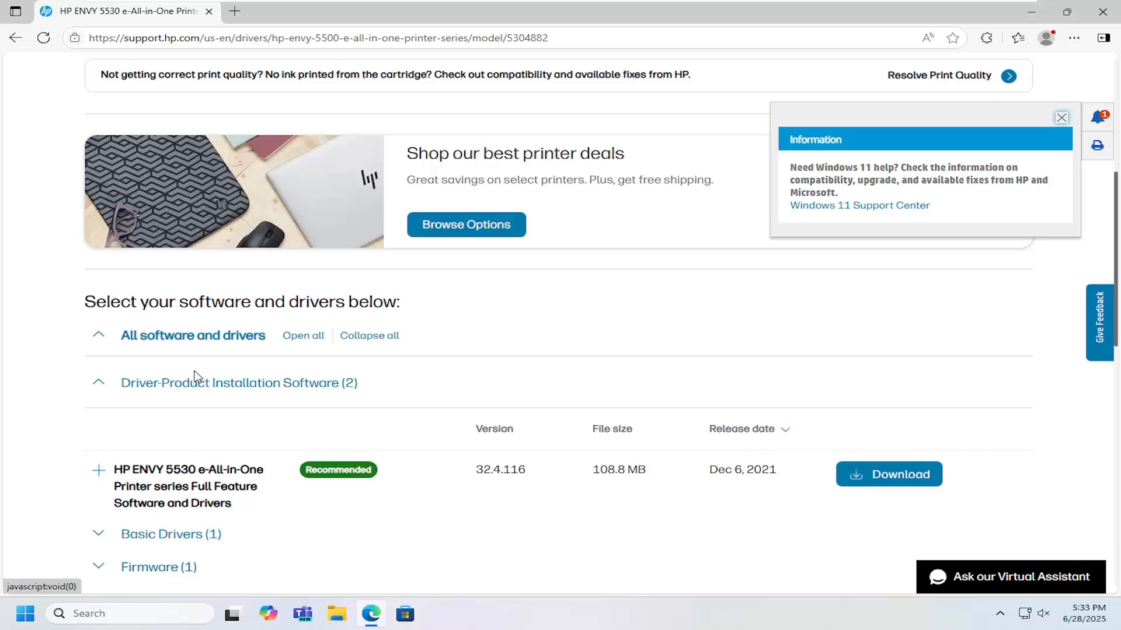
# - Dismiss the Windows 11 notice and download the Full Feature Software and Drivers package
pyautogui.scroll(-3)
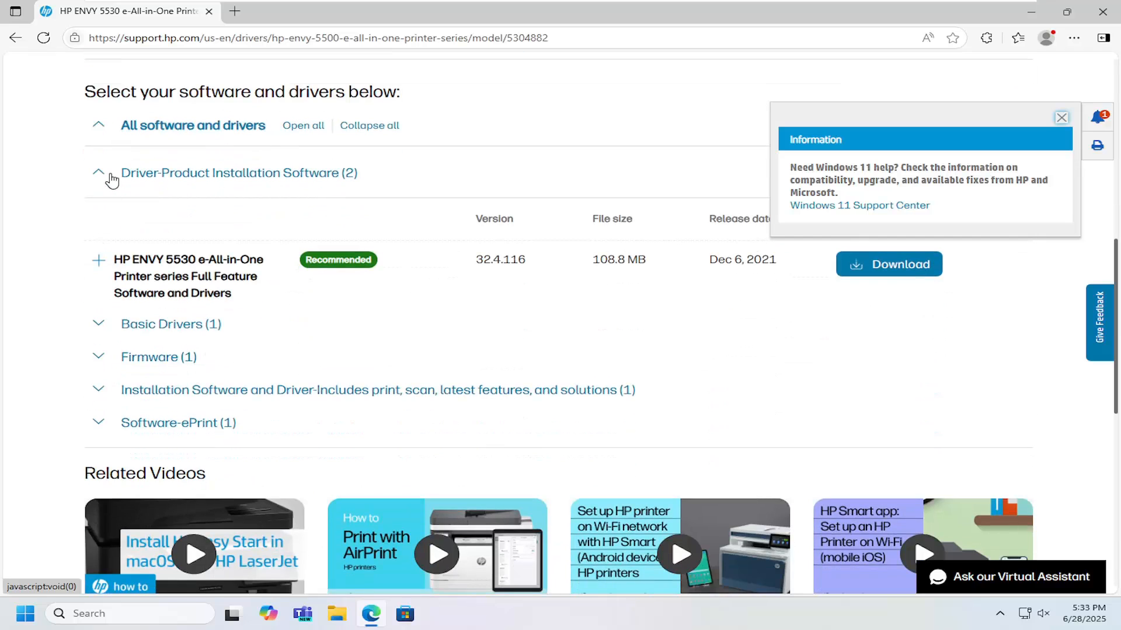
pyautogui.moveTo(133, 292)
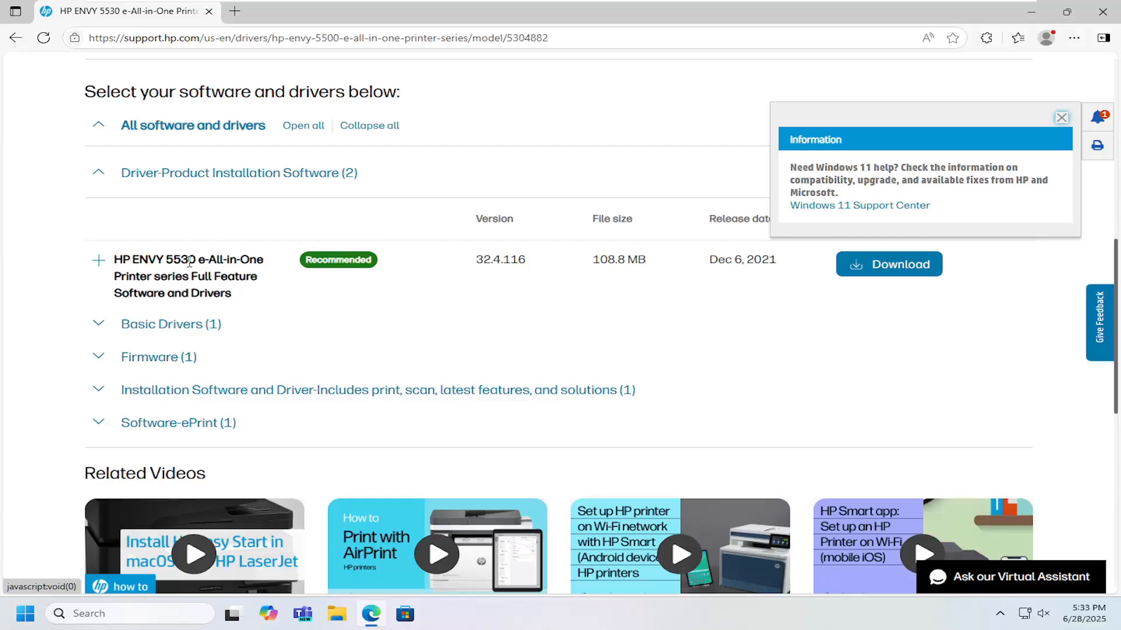
pyautogui.click(1061, 117)
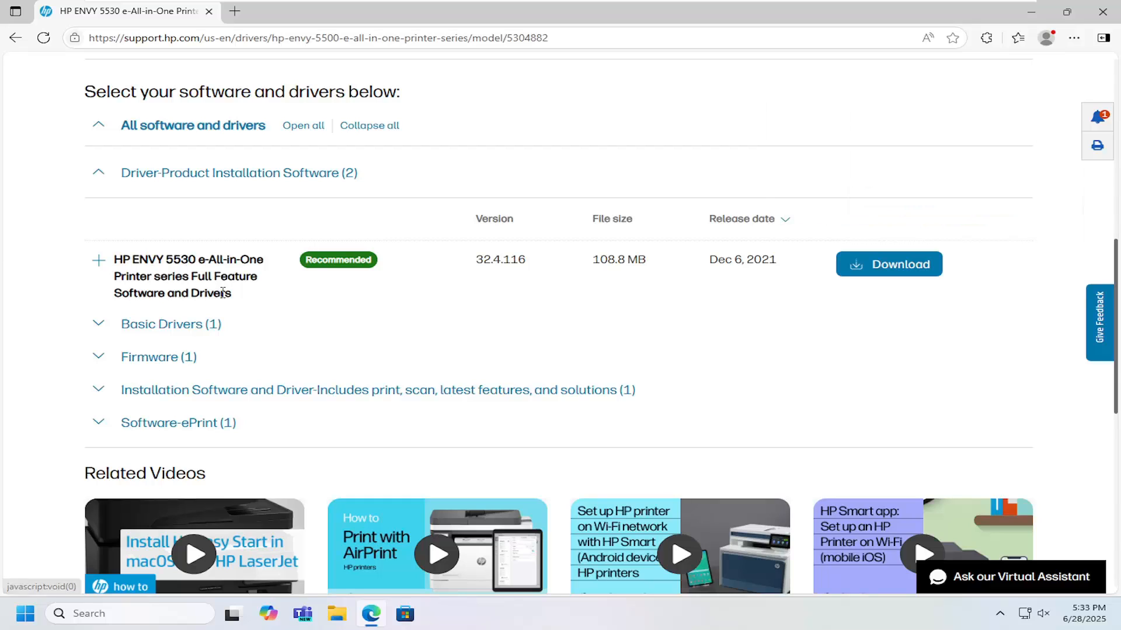
pyautogui.moveTo(845, 317)
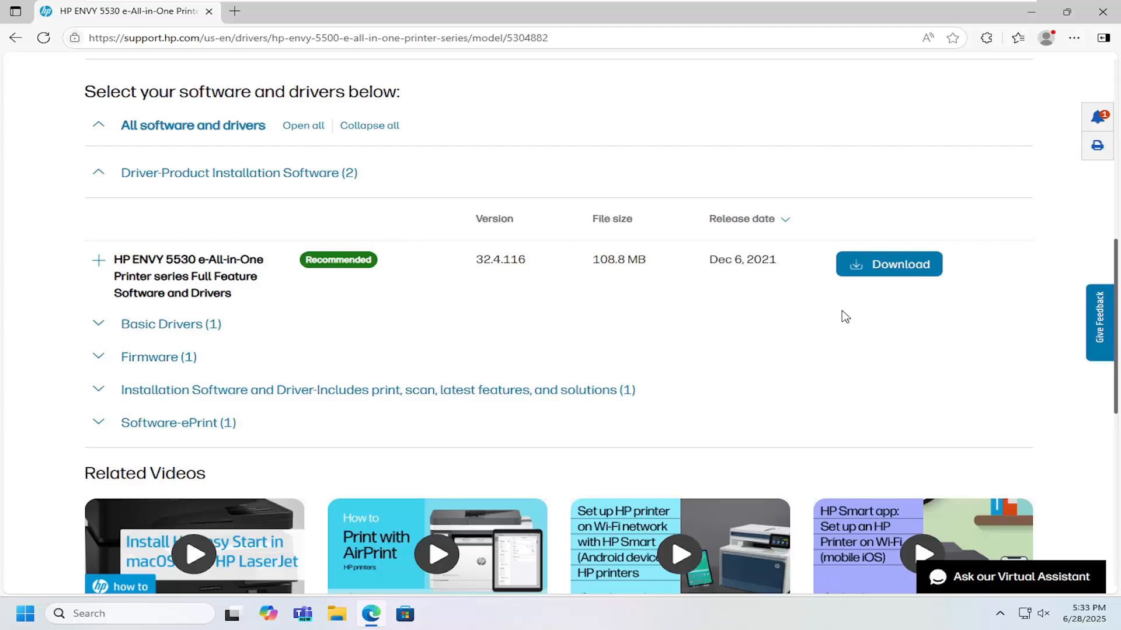
pyautogui.click(890, 264)
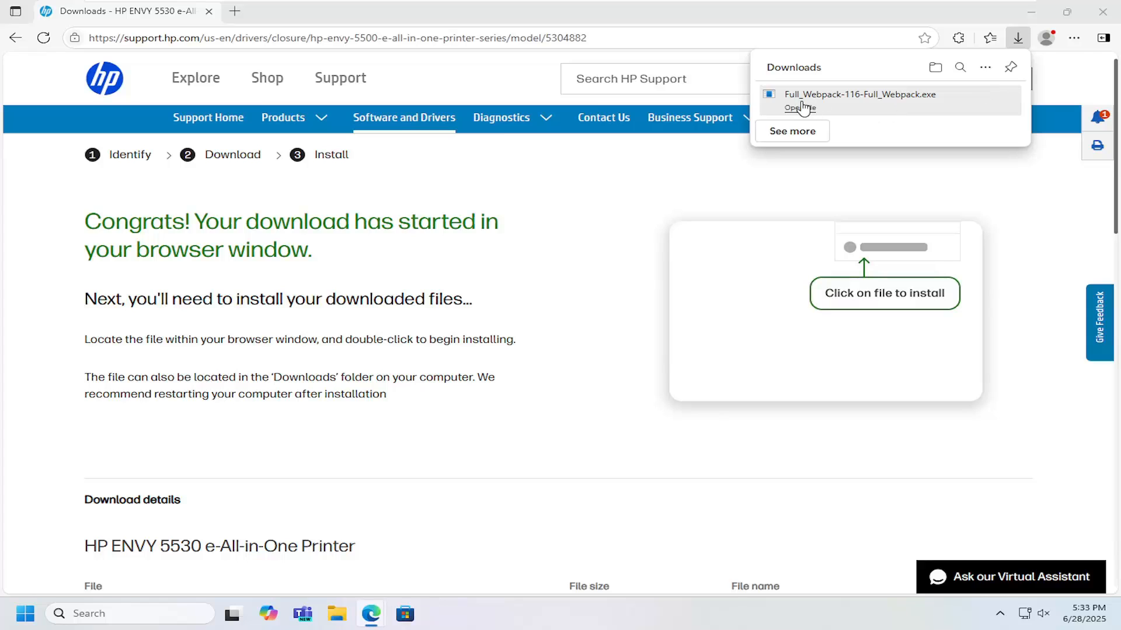
# - Run Full_Webpack-116-Full_Webpack.exe from Downloads so the package extracts
pyautogui.doubleClick(859, 94)
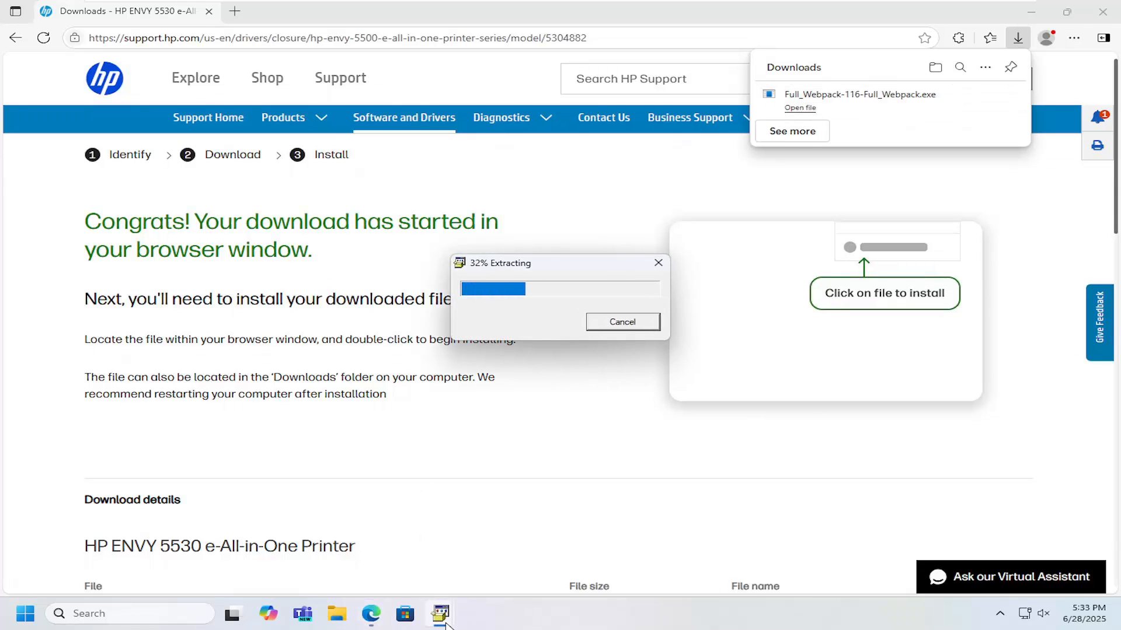
pyautogui.click(622, 322)
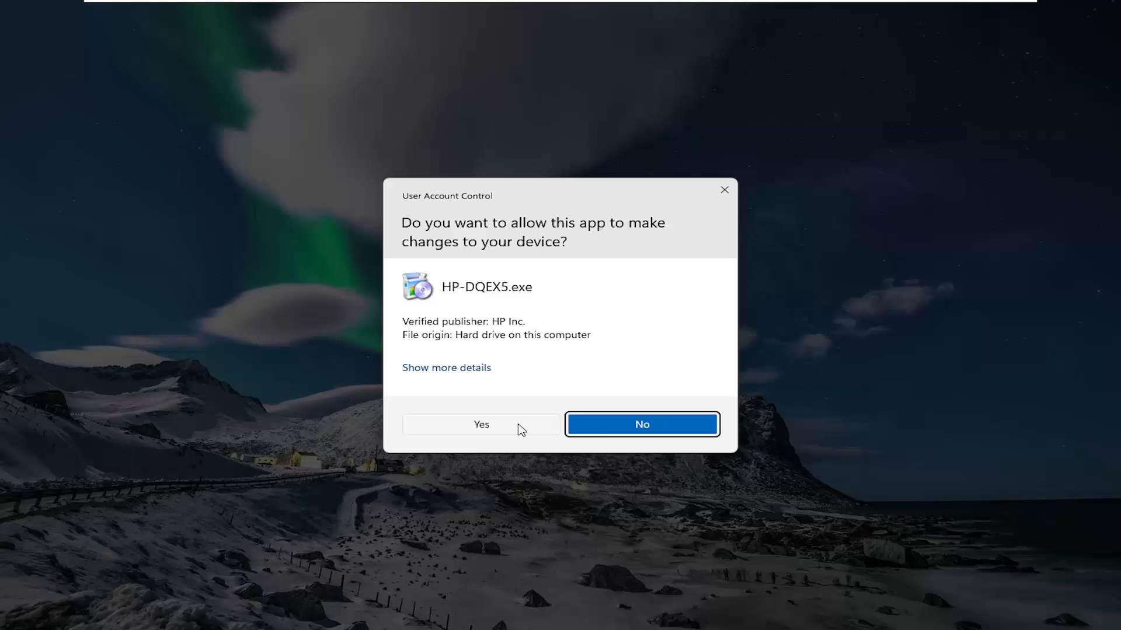
# - Allow the installer in the UAC prompt and continue to Software Selections
pyautogui.click(481, 425)
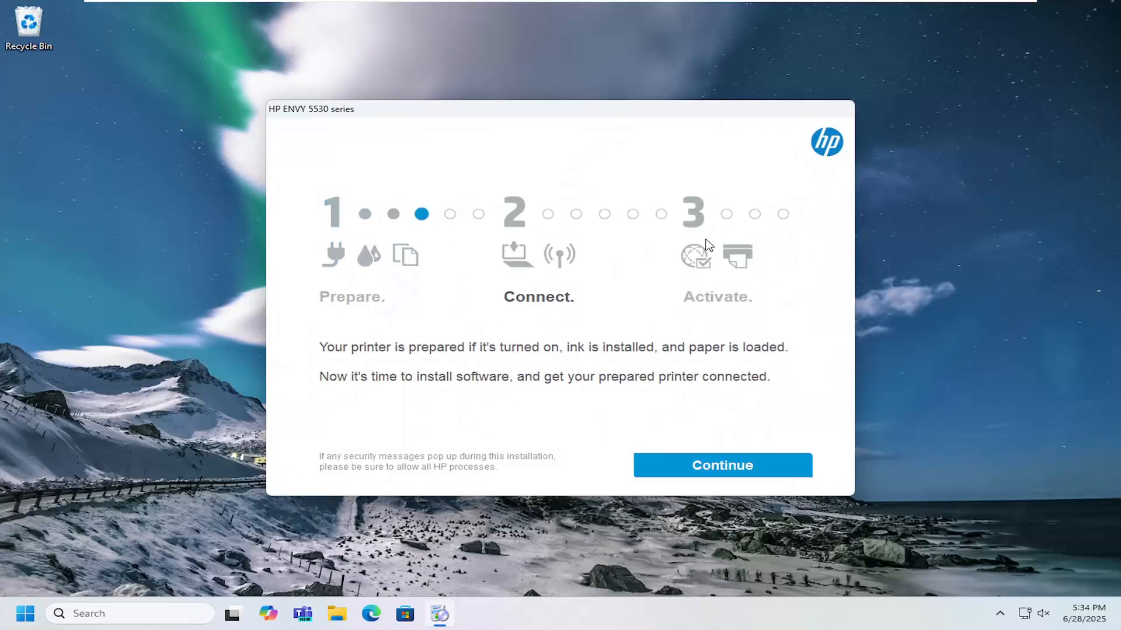
pyautogui.click(721, 465)
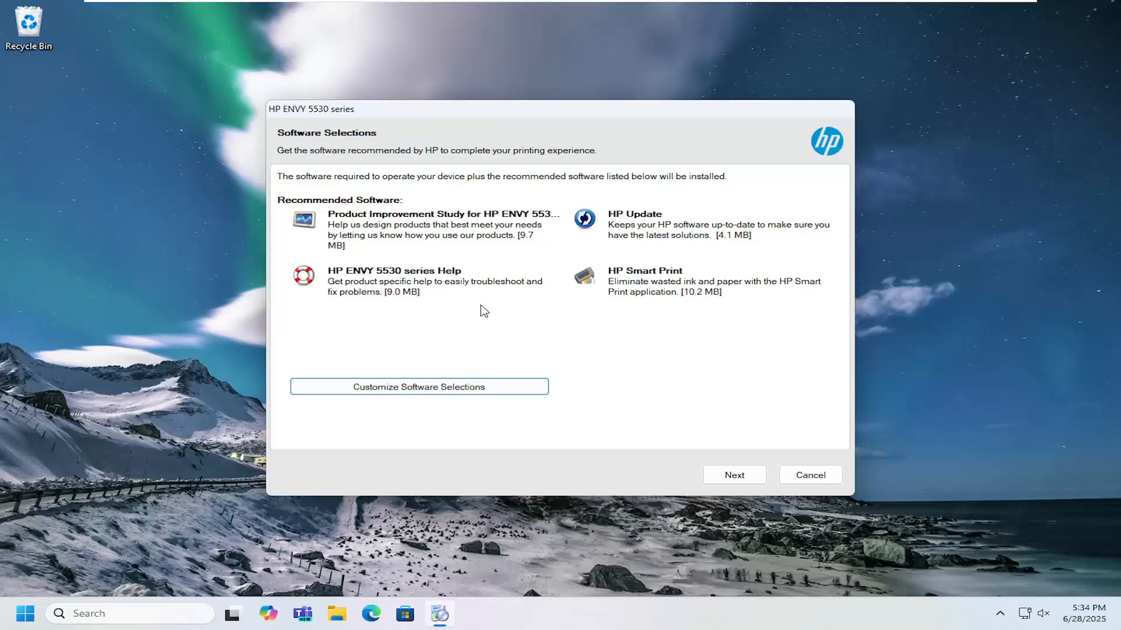
pyautogui.moveTo(693, 312)
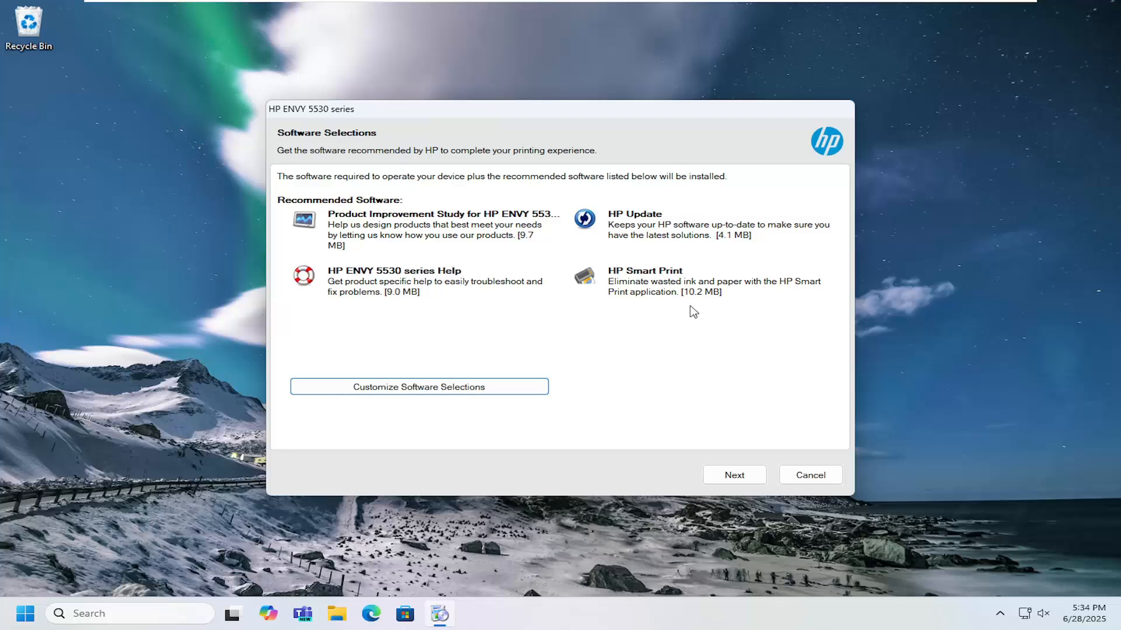